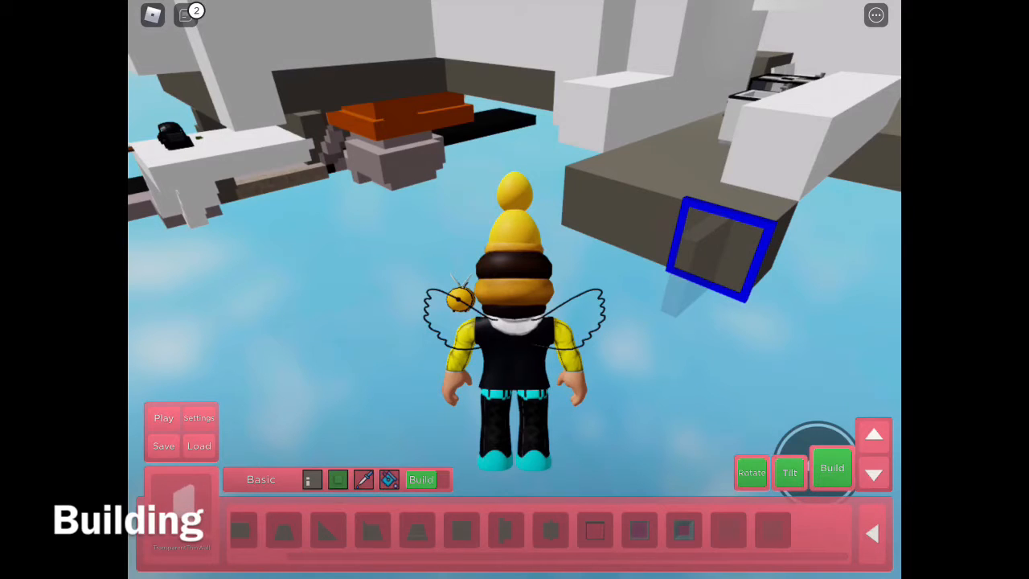
Step: Choose the Basic category so the white Block is ready for building
click(261, 479)
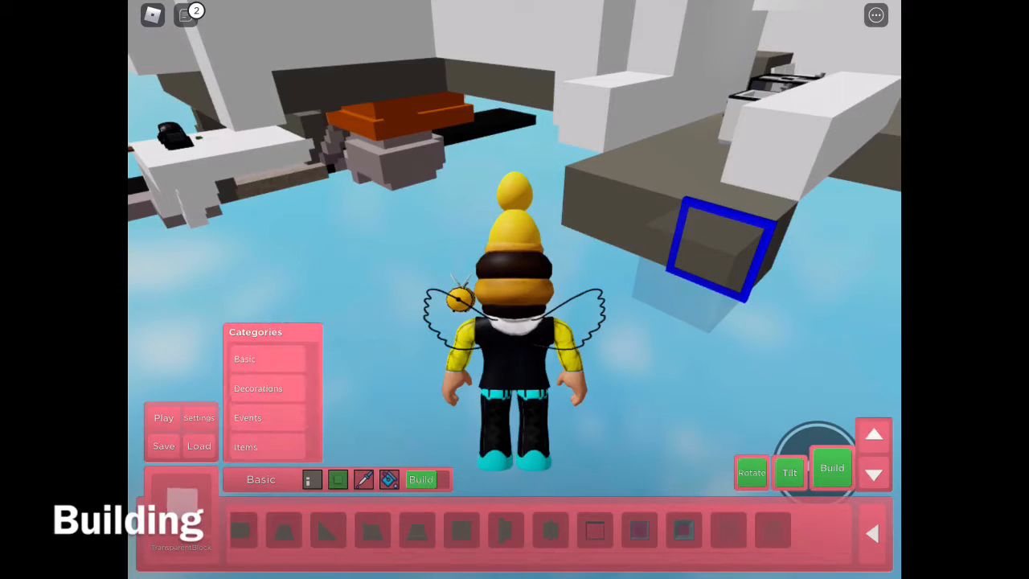
click(257, 387)
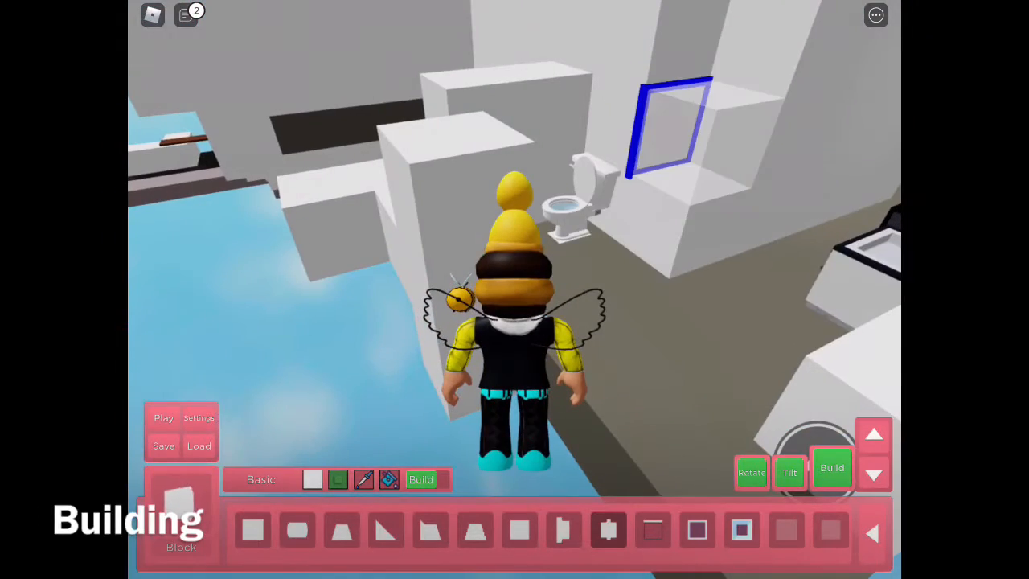
Step: Toggle the Build button to Destroy mode and bring up the Categories panel
click(832, 466)
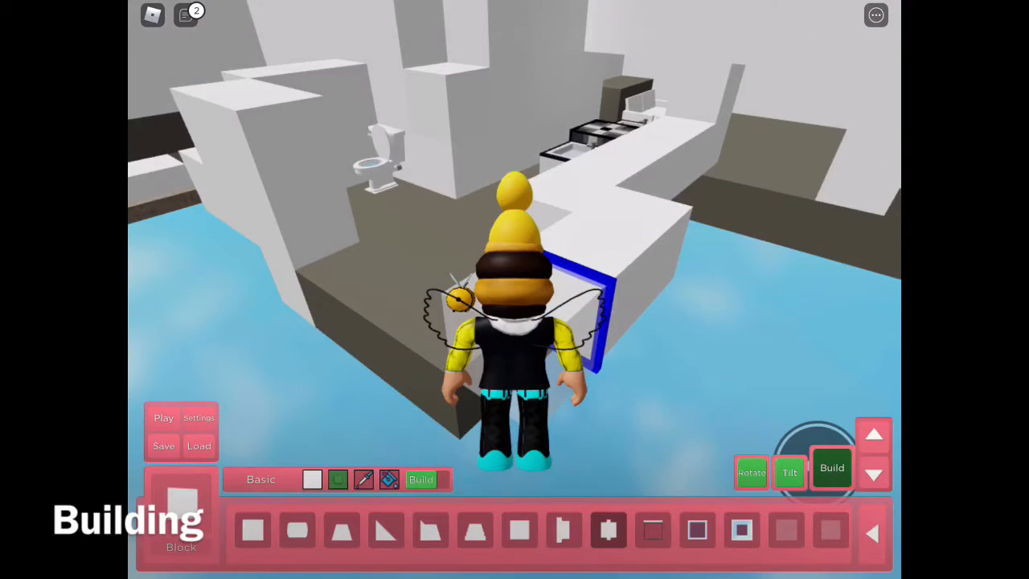
click(421, 479)
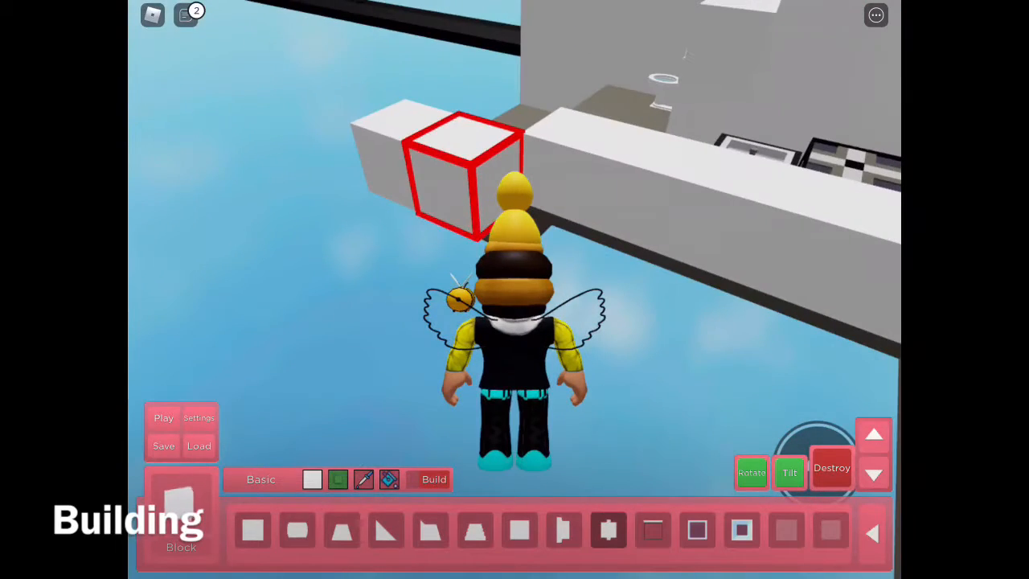
click(833, 467)
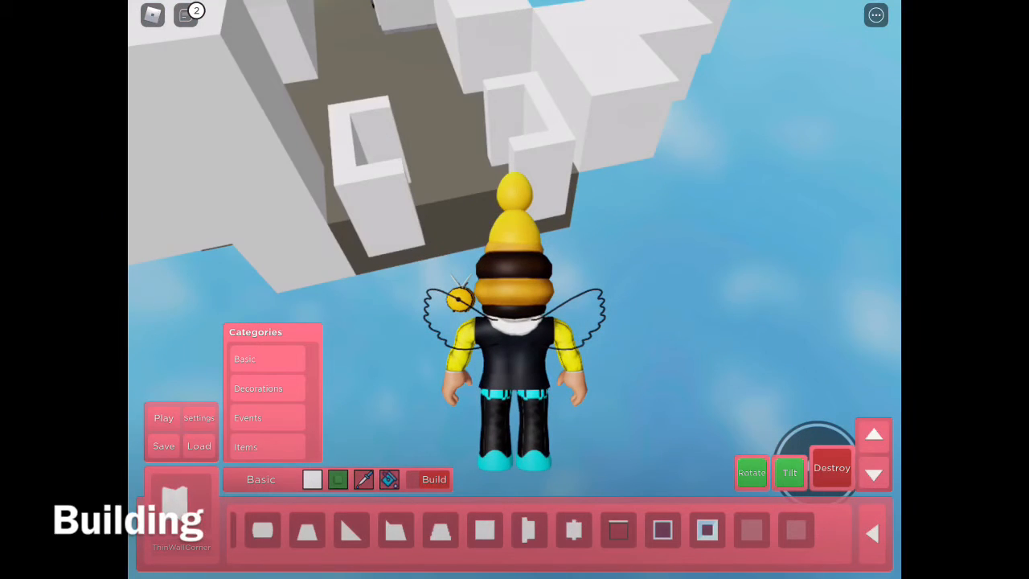
Step: Browse the Items keys category, then return to Basic blocks for building
click(434, 479)
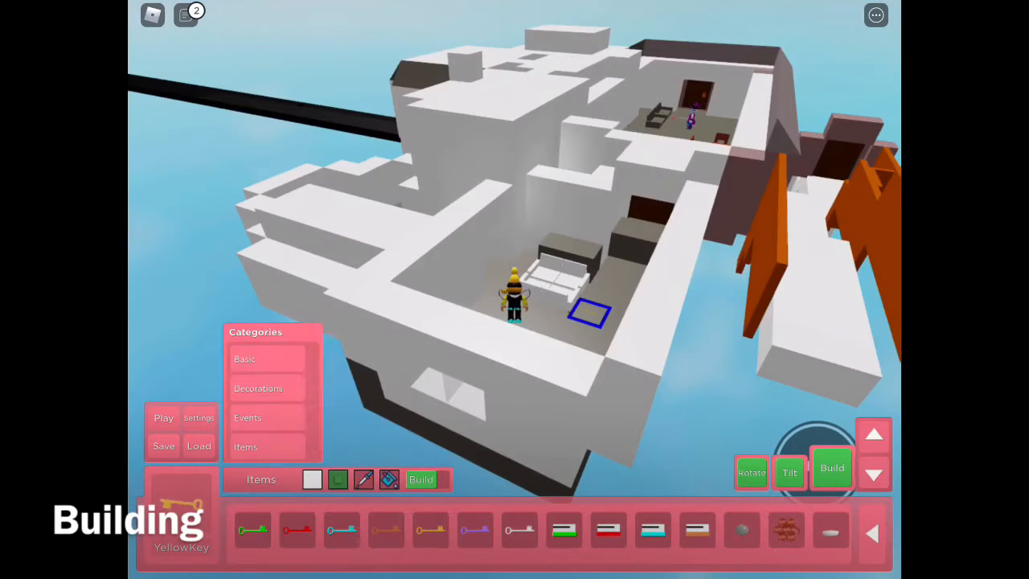
click(245, 359)
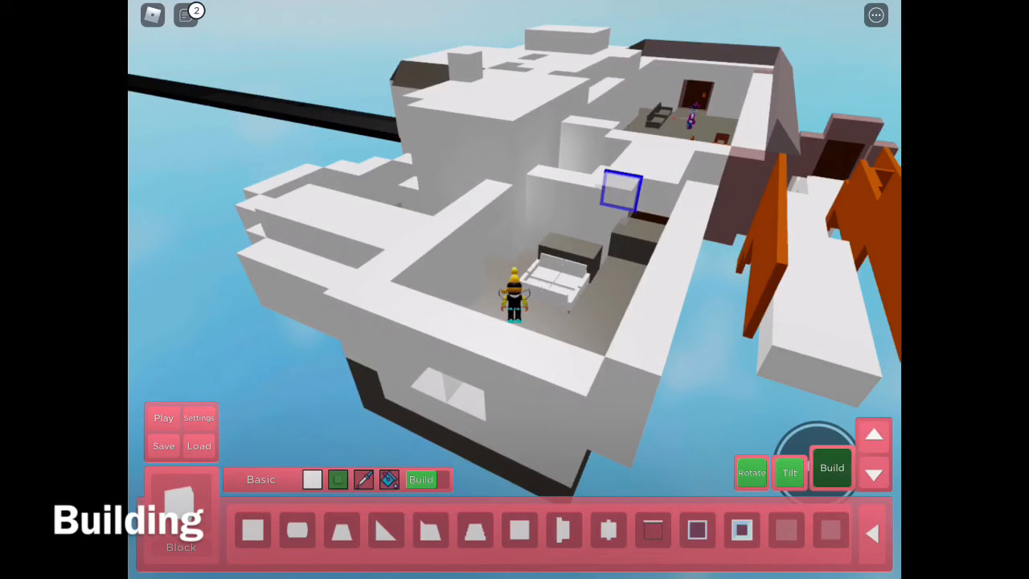